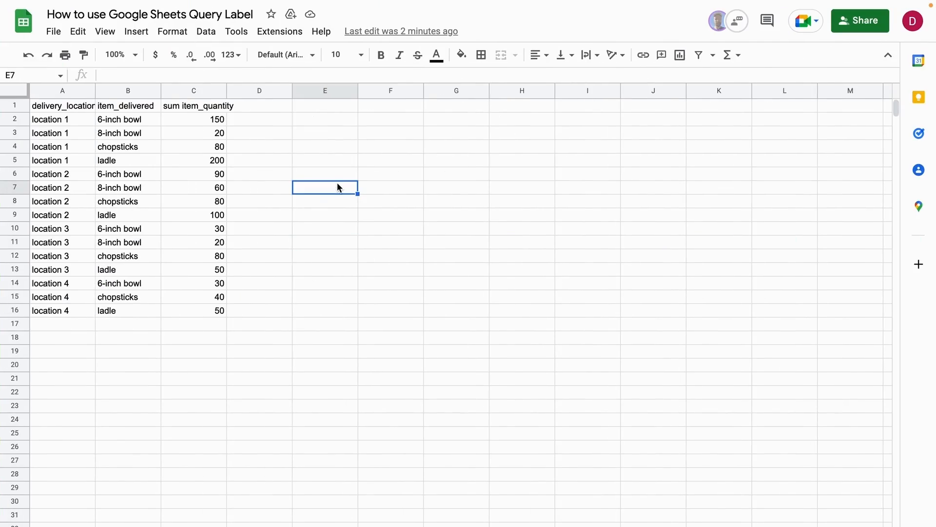
Inspect the QUERY formula in A1 and the item_delivered result header.
left_click(62, 106)
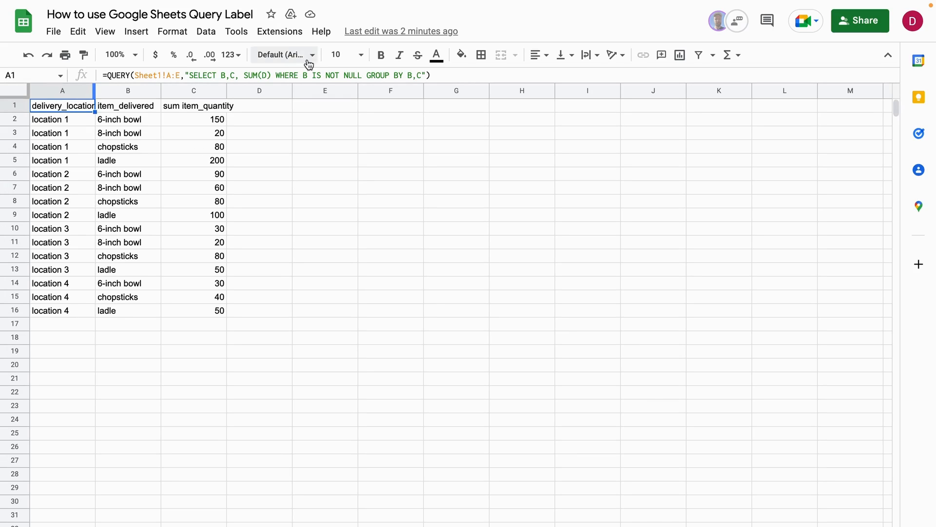
mouse_move(130, 458)
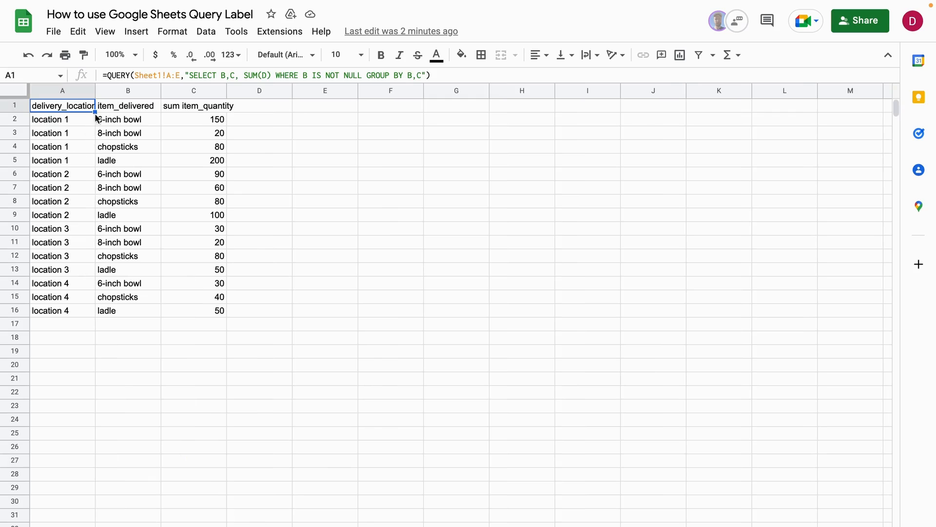
mouse_move(233, 207)
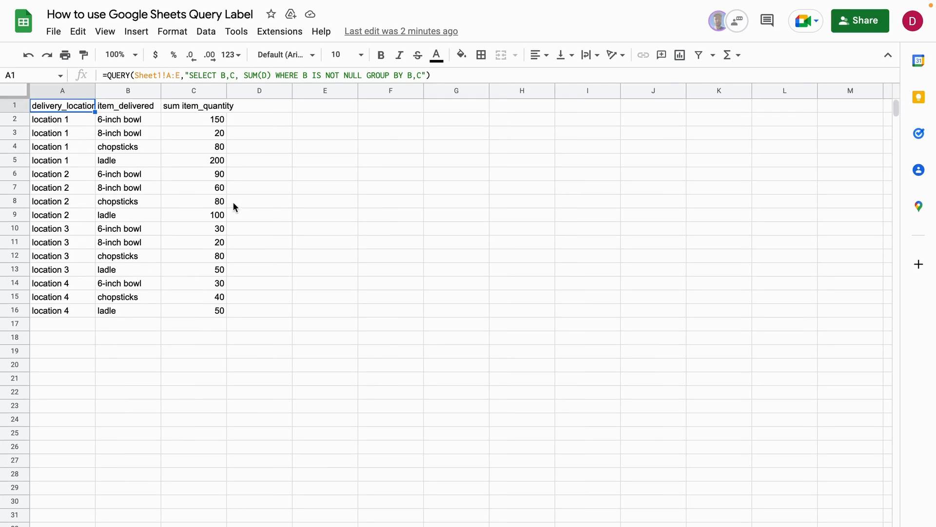
left_click(127, 106)
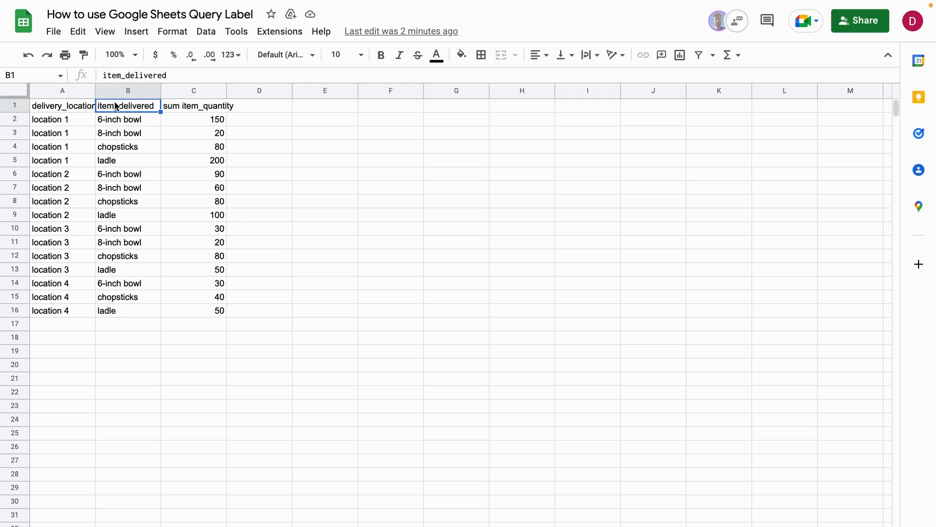
left_click(193, 106)
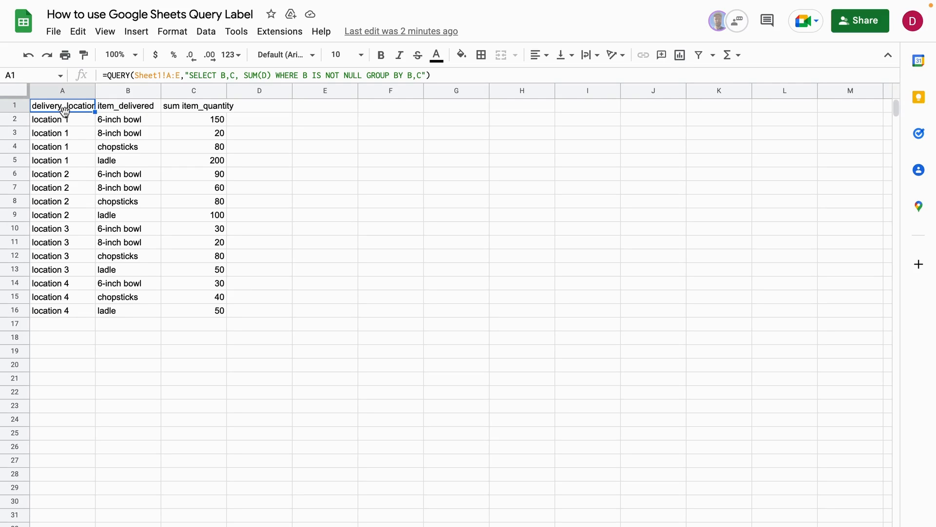
left_click(258, 160)
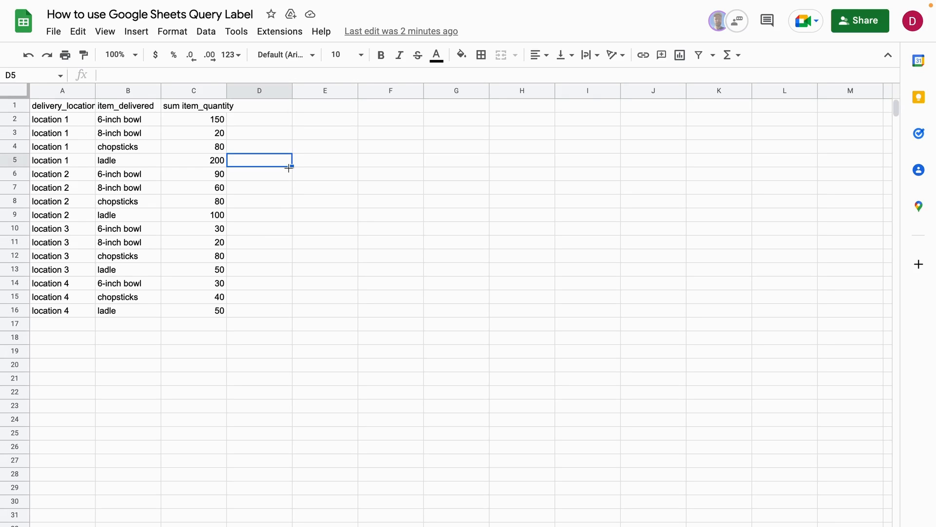
mouse_move(235, 151)
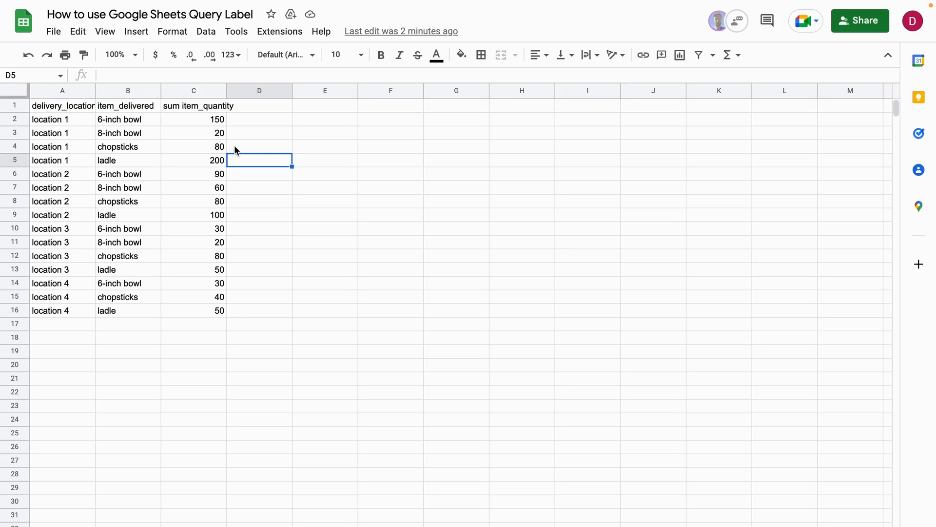
Append LABEL B 'Location' to the query string in A1.
left_click(62, 106)
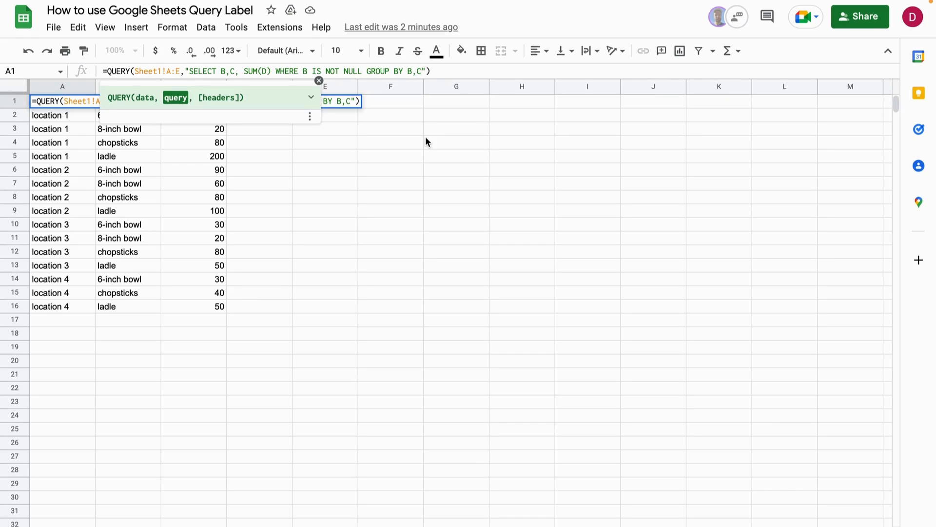
type("LABEL")
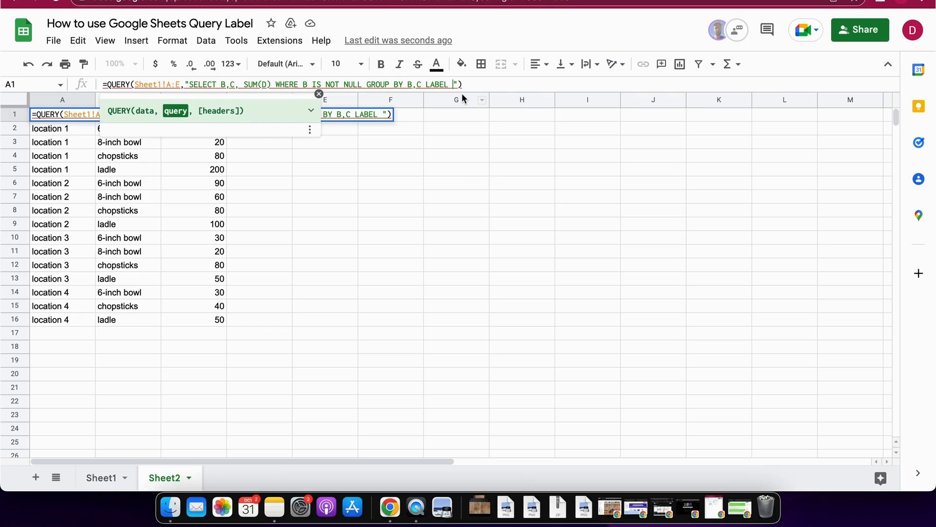
mouse_move(460, 98)
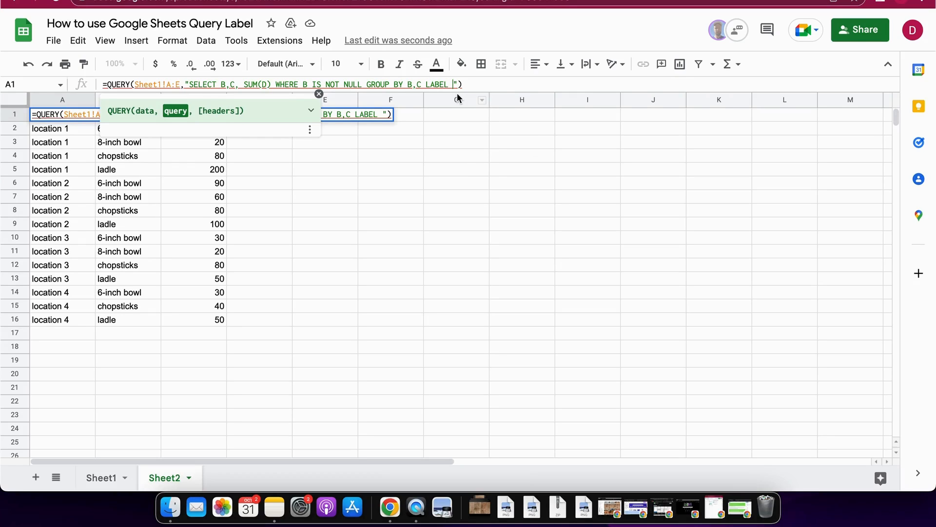
type("B")
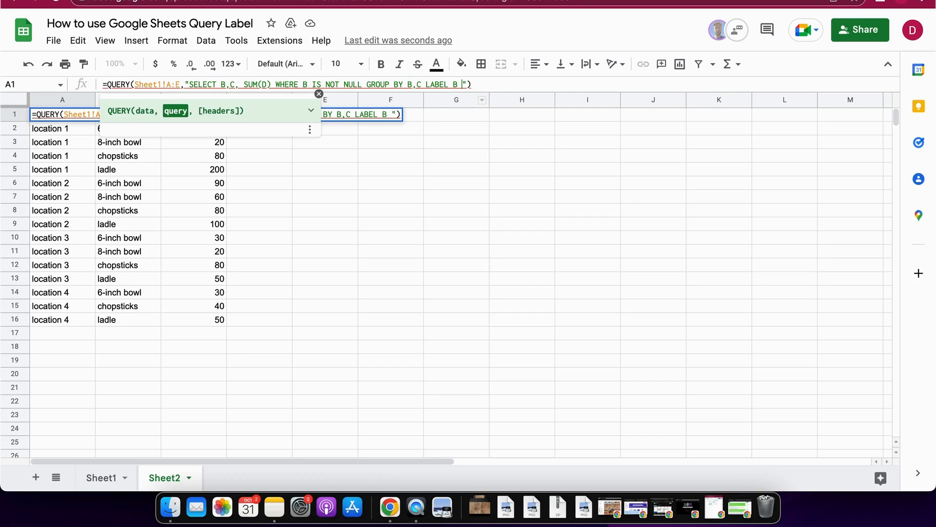
type("'")
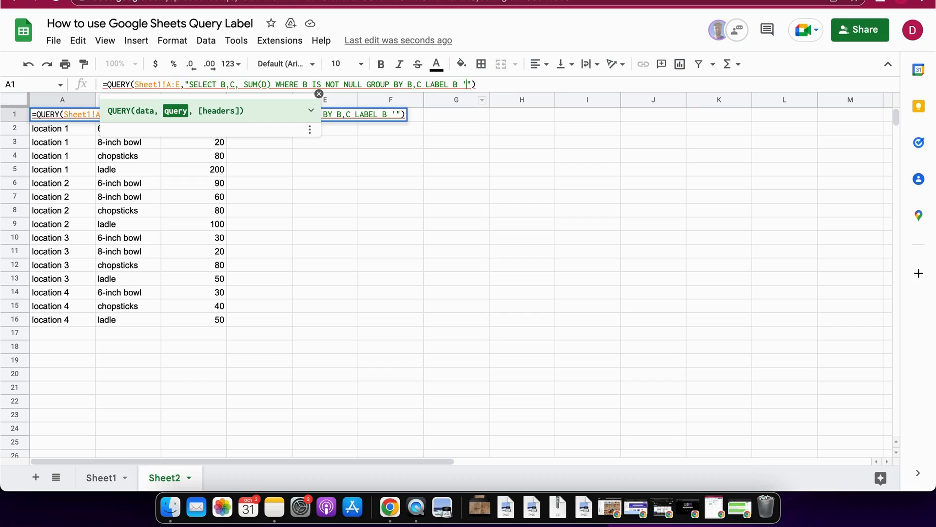
type("Location")
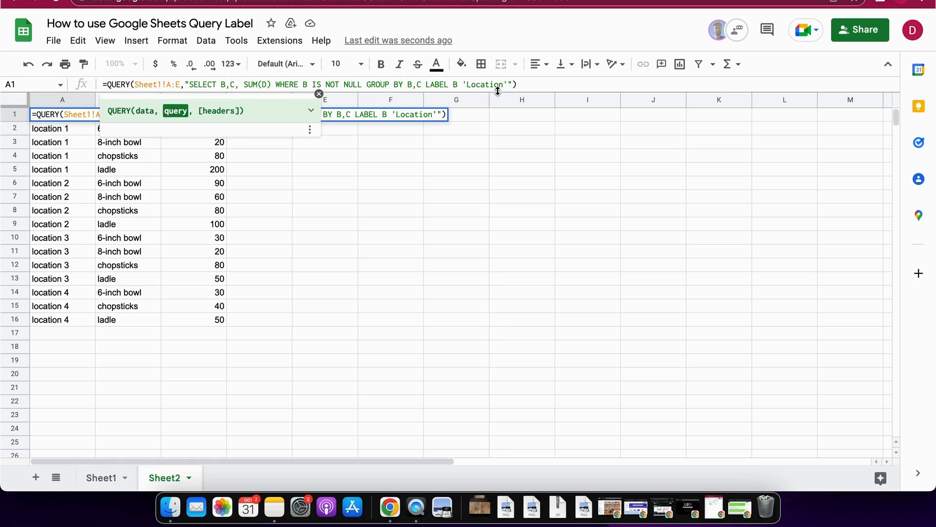
mouse_move(507, 150)
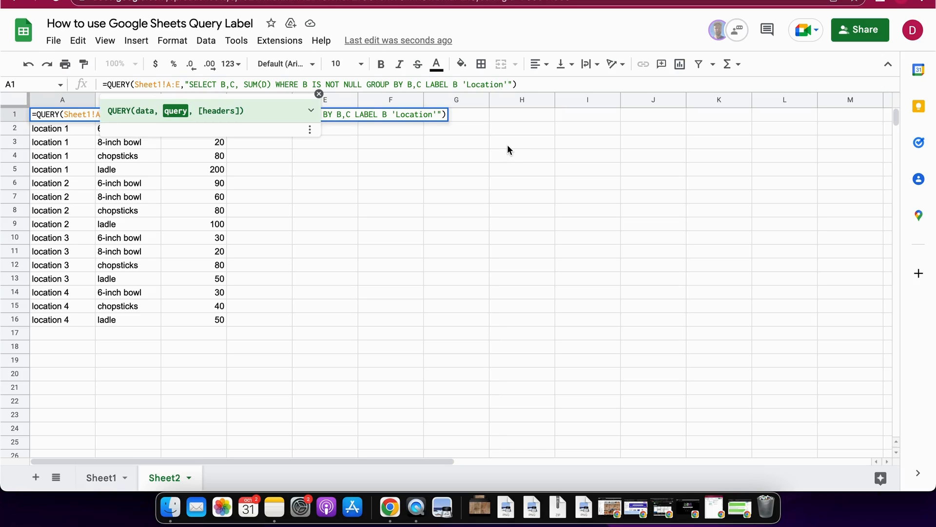
Add C 'Item' and SUM(D) 'Total' to the LABEL clause in A1.
type(",")
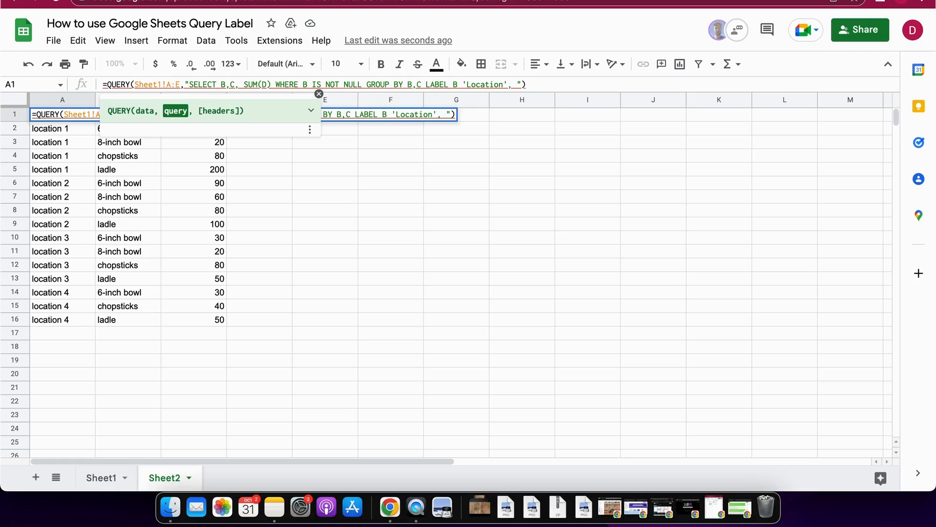
type("0")
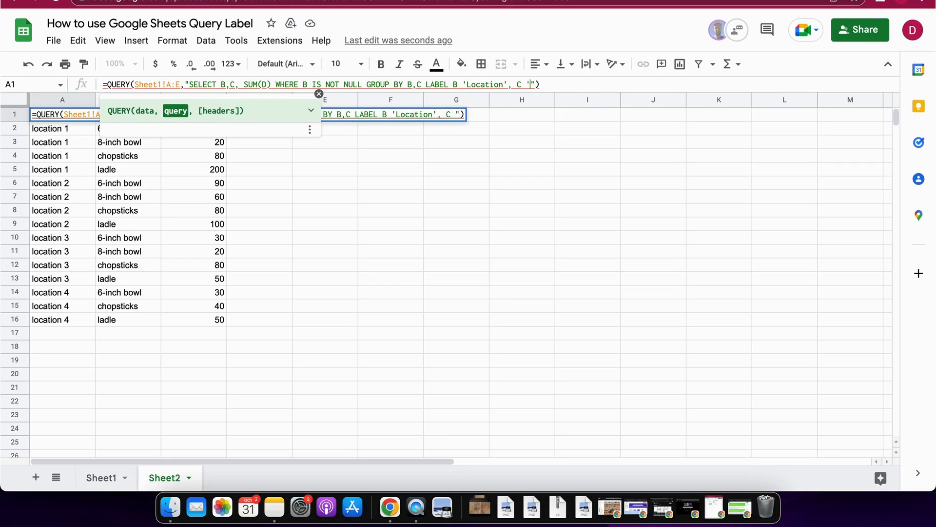
type("Item")
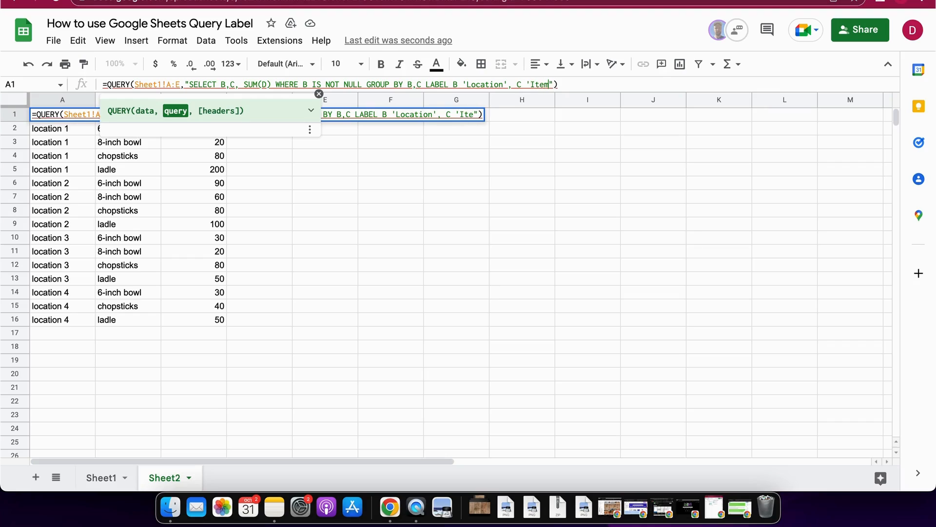
type("'")
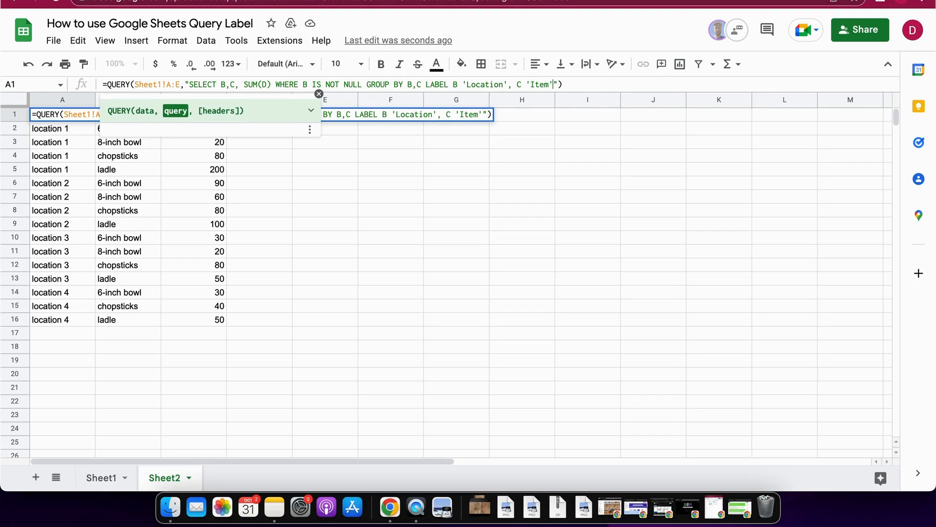
type(",")
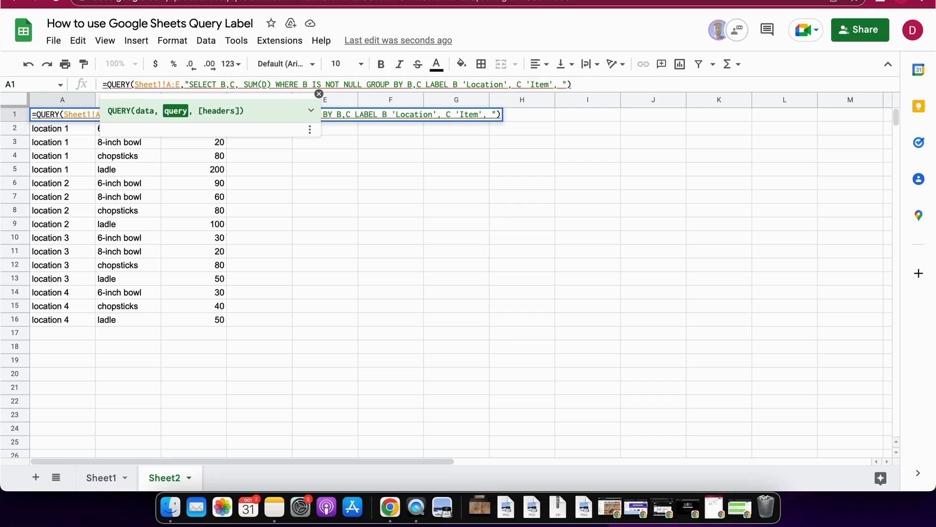
type("SUM(")
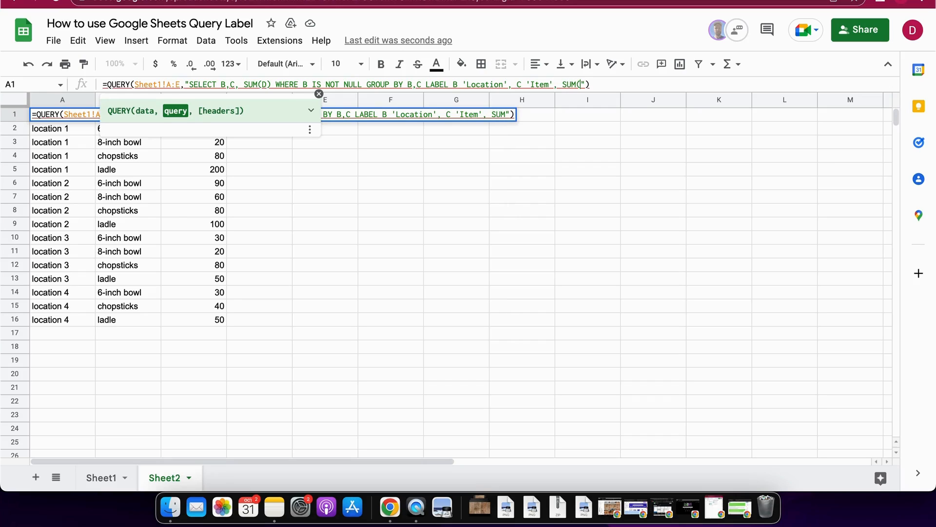
type("D)")
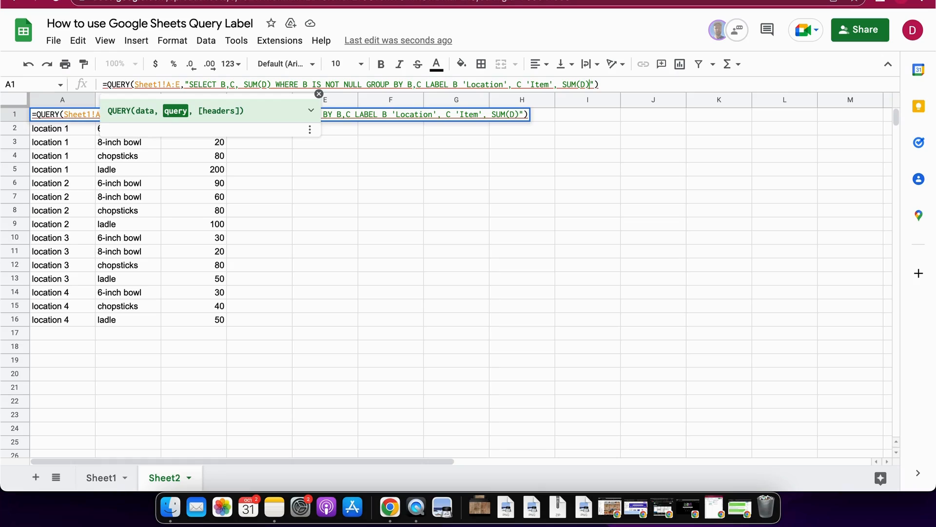
type("'T")
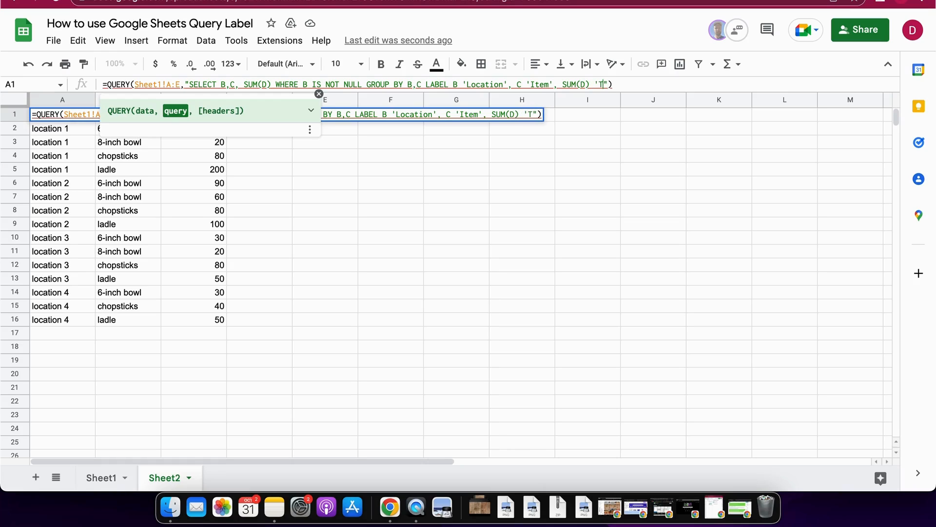
type("otal")
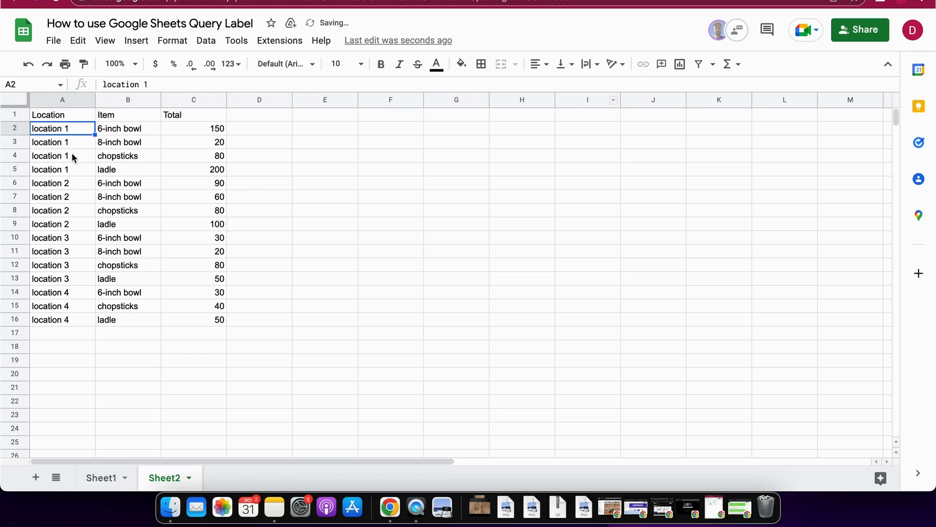
mouse_move(188, 114)
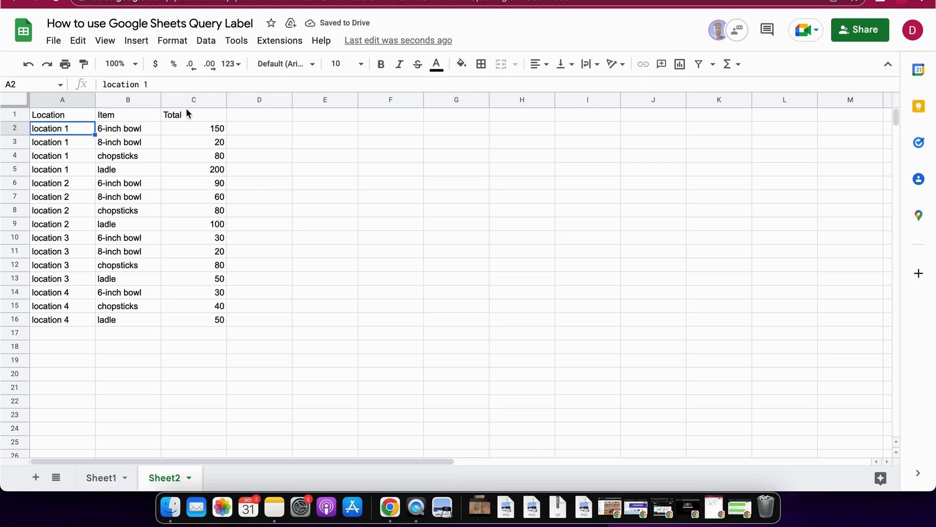
Check the new Total header cell, then select an empty cell off the results.
left_click(173, 114)
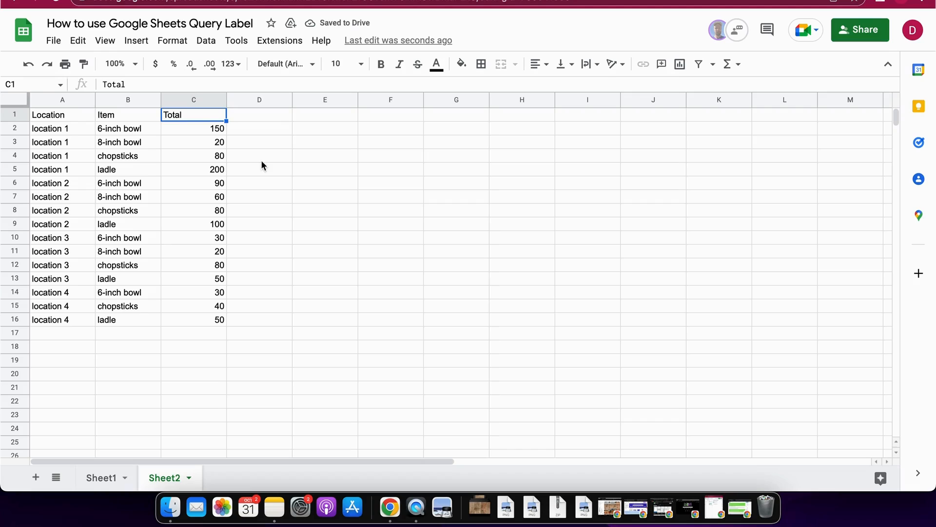
left_click(325, 169)
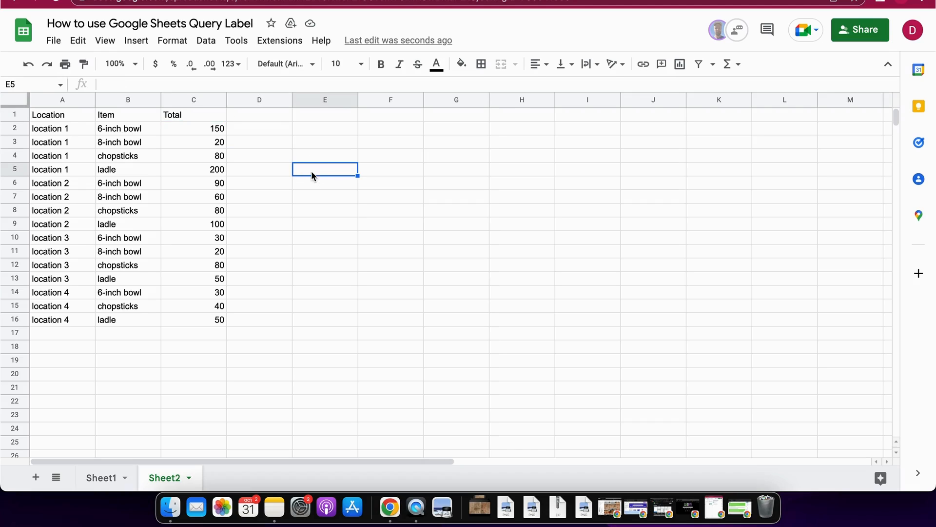